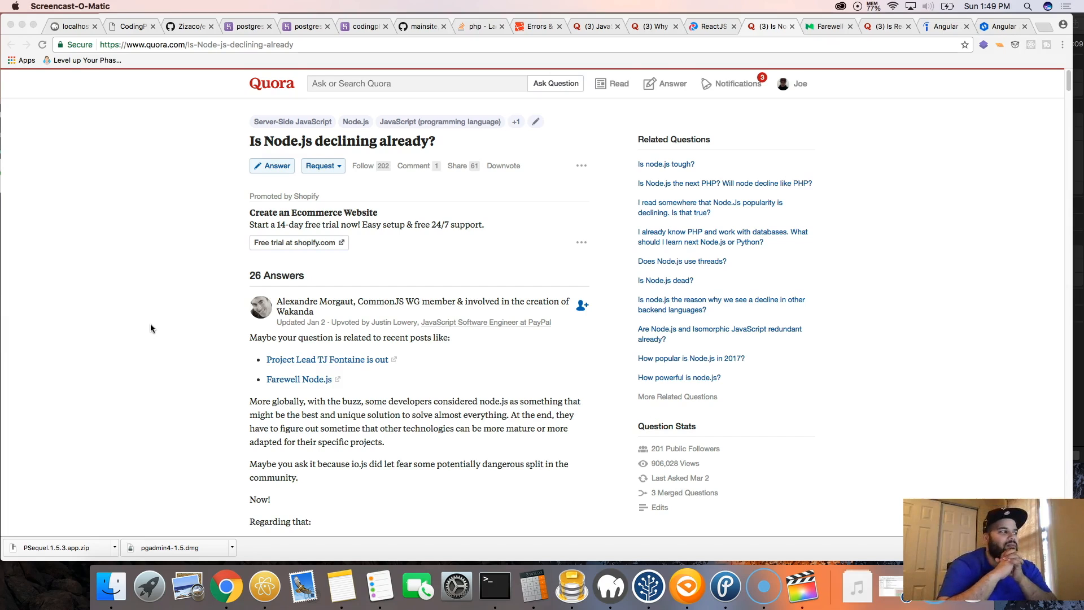
# Read through the Quora answer's job charts, then search Indeed for 'node.js' jobs instead of angular
pyautogui.scroll(-3)
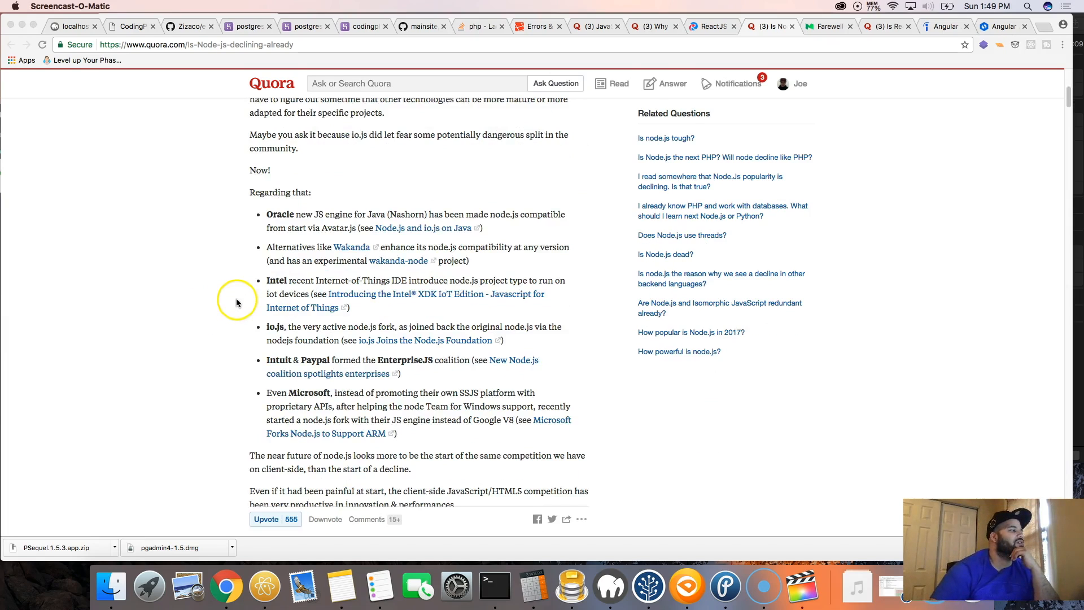
pyautogui.scroll(-3)
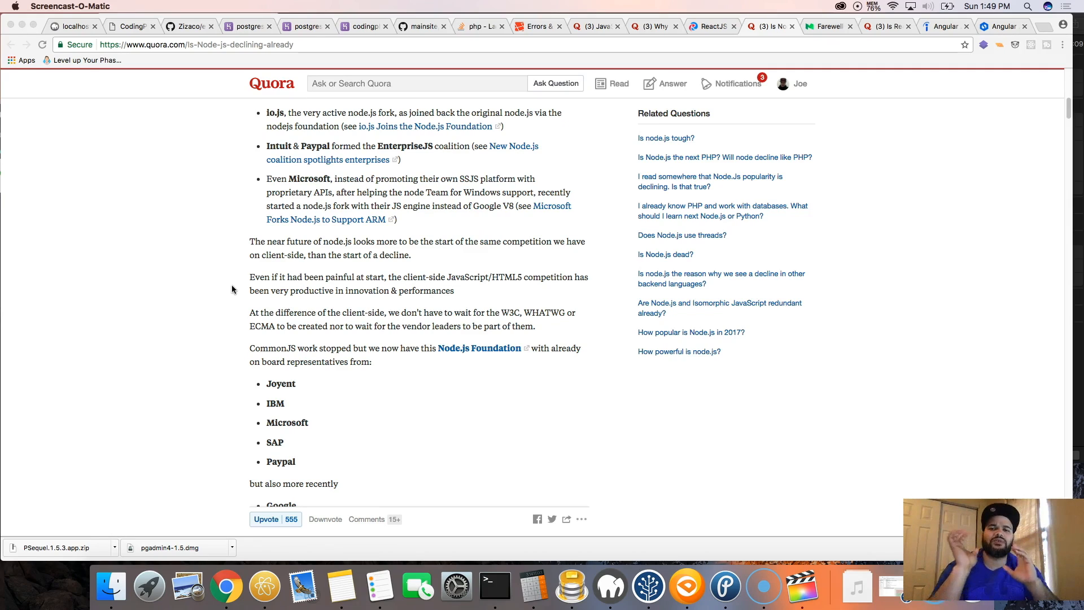
pyautogui.scroll(-3)
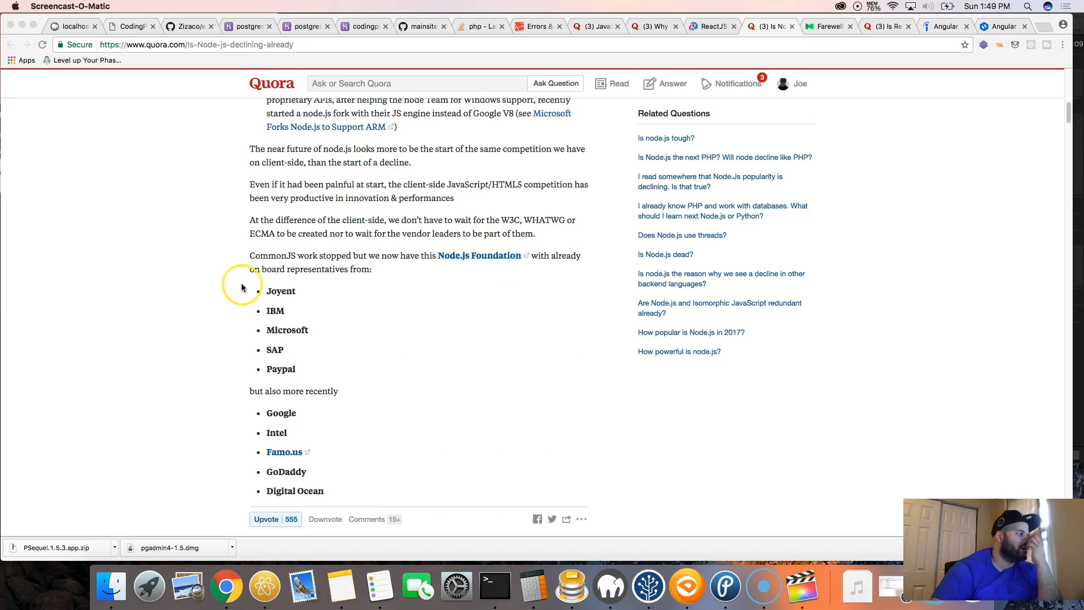
pyautogui.scroll(-3)
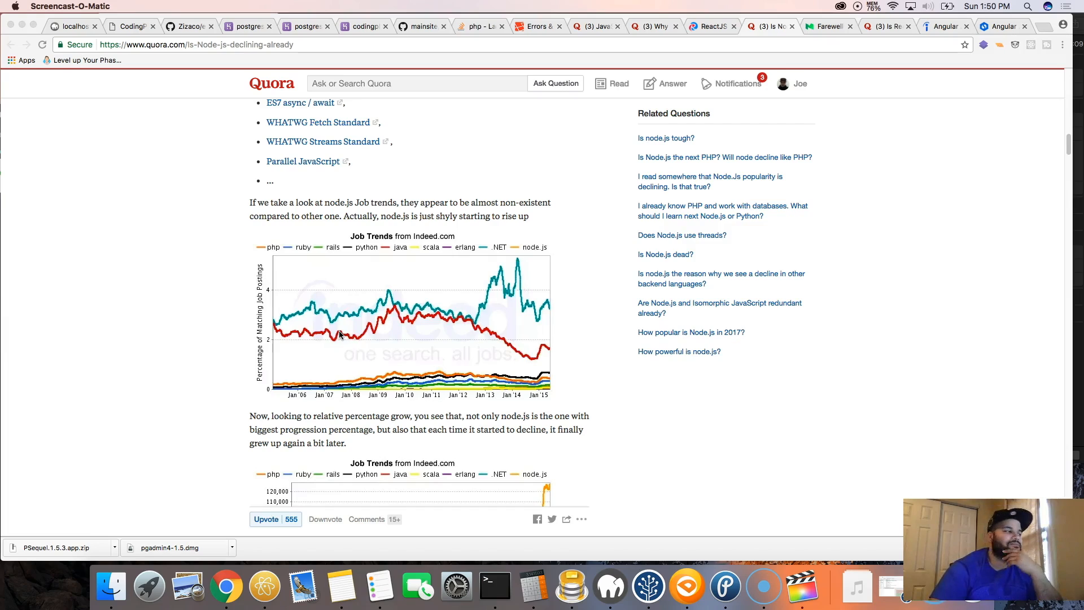
pyautogui.moveTo(368, 318)
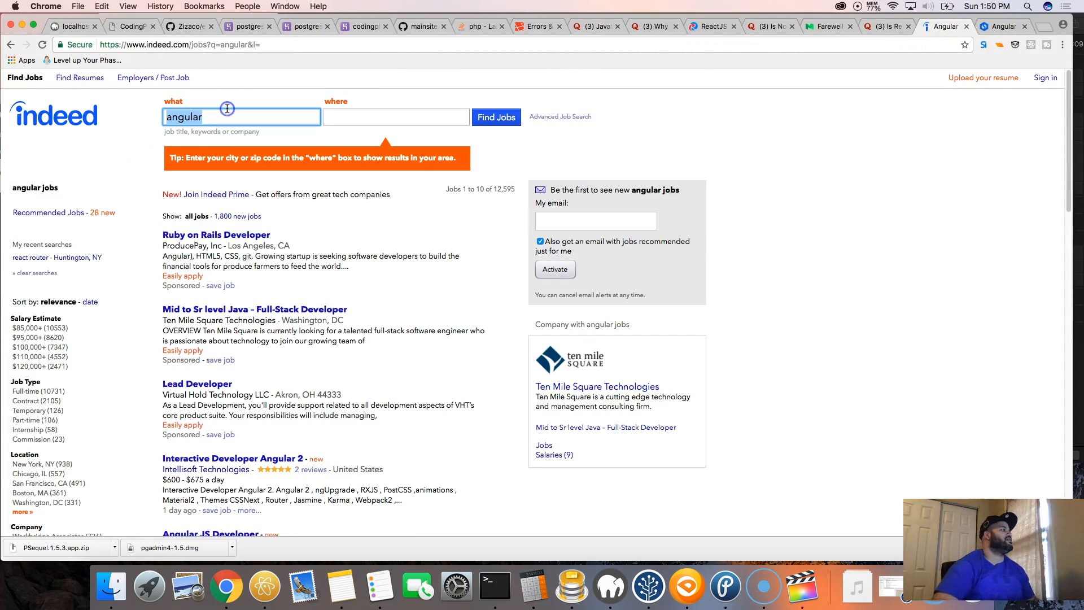
pyautogui.write('node.js')
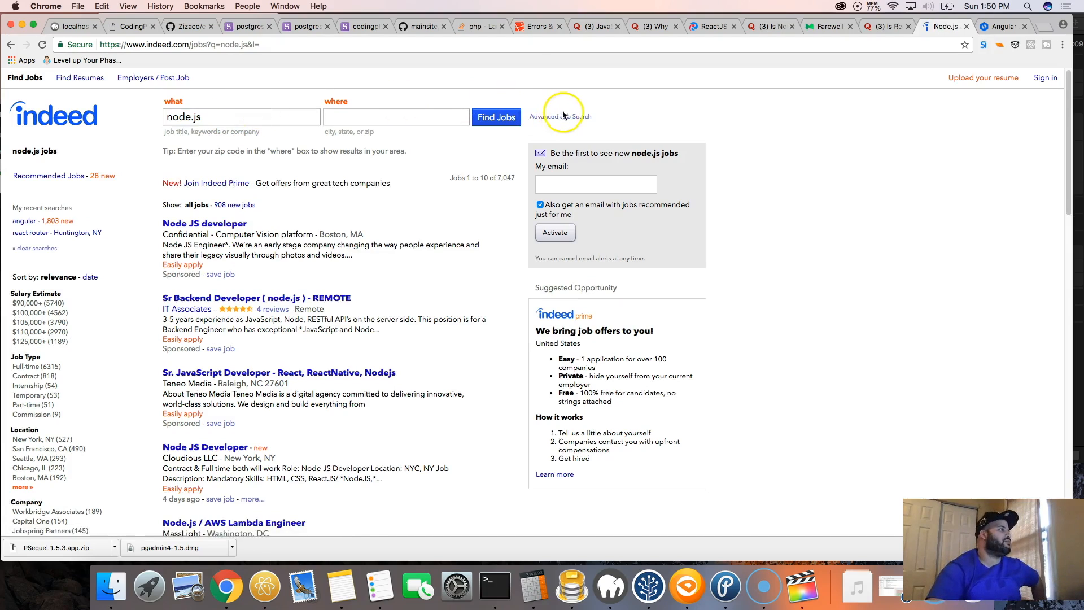
# In Advanced Job Search, move node.js from 'all of these words' into 'With the exact phrase'
pyautogui.click(559, 117)
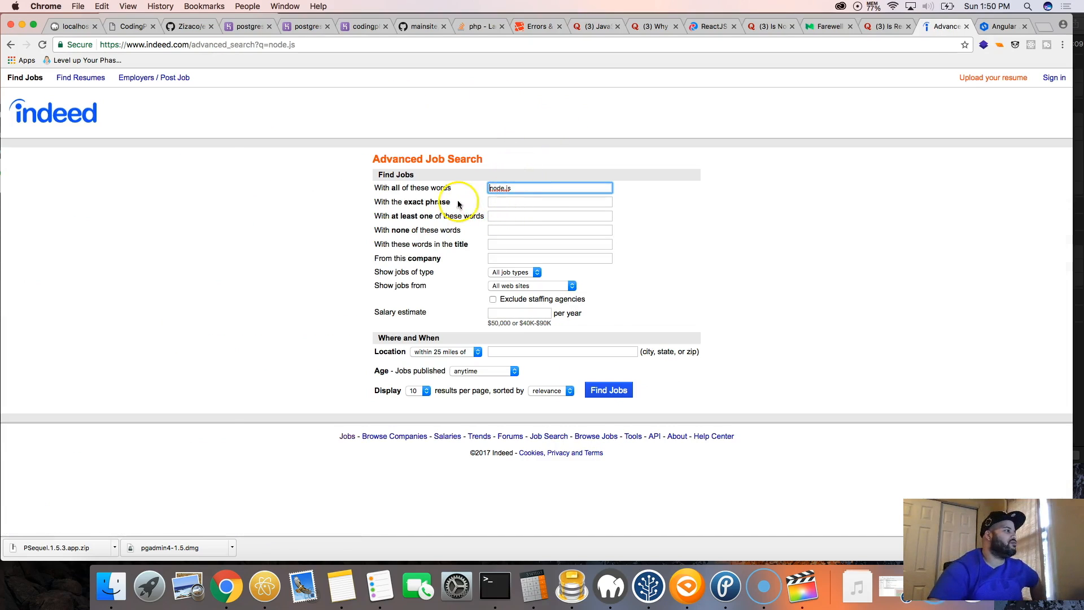
pyautogui.moveTo(484, 257)
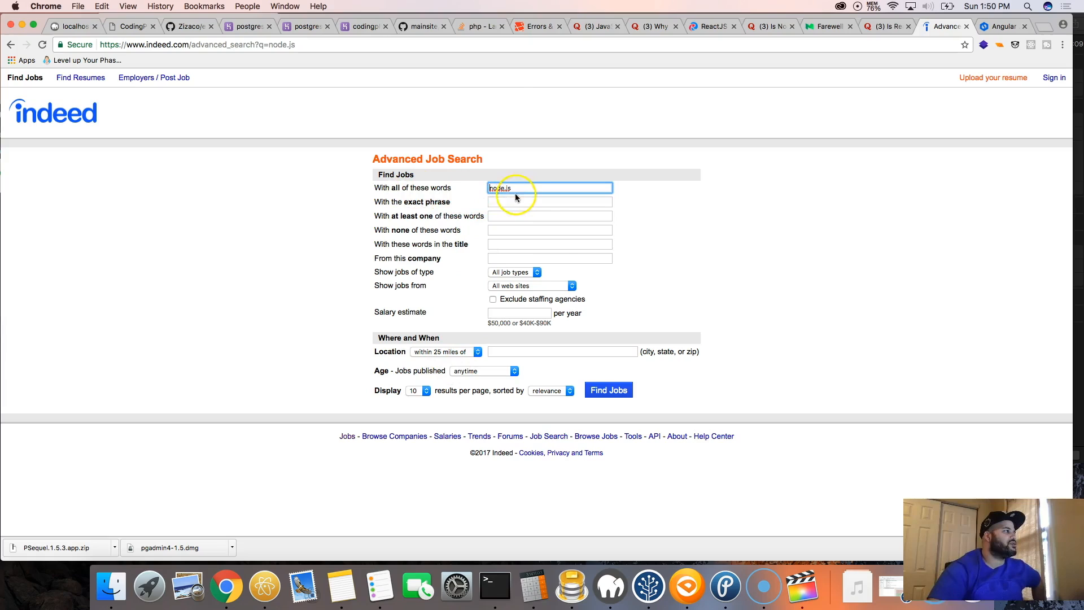
pyautogui.doubleClick(501, 187)
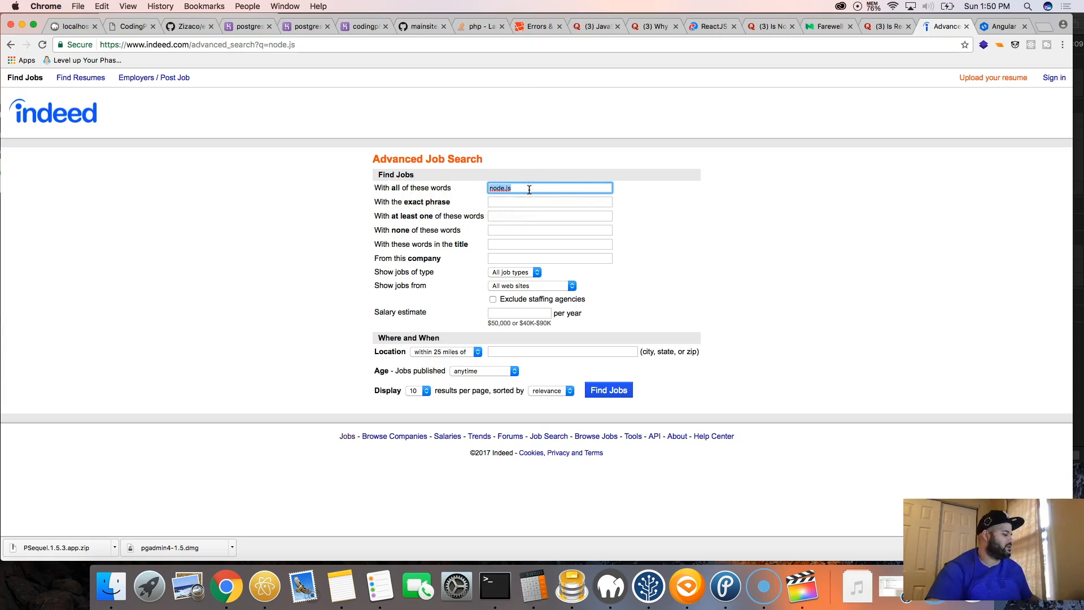
pyautogui.write('node.js')
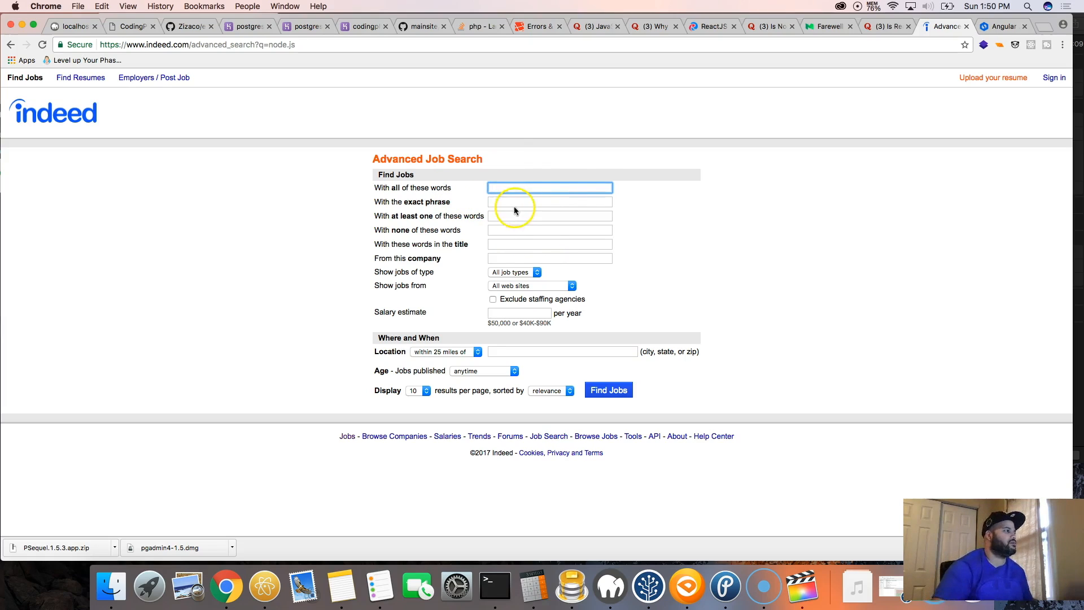
pyautogui.write('node.js')
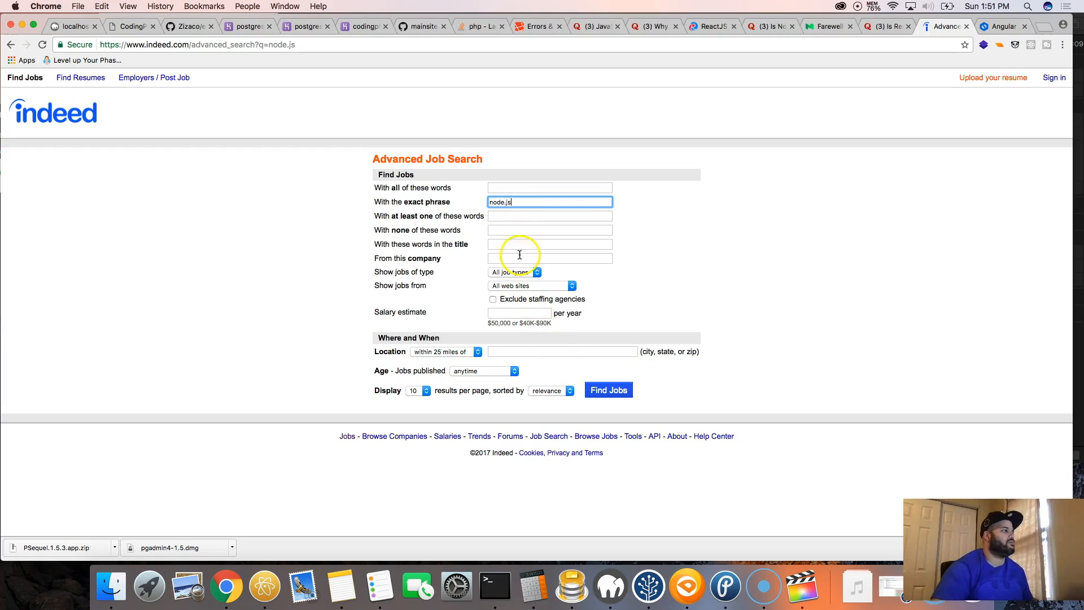
# Run the exact-phrase node.js search (7,047 jobs), review page one and go to the next page
pyautogui.click(608, 390)
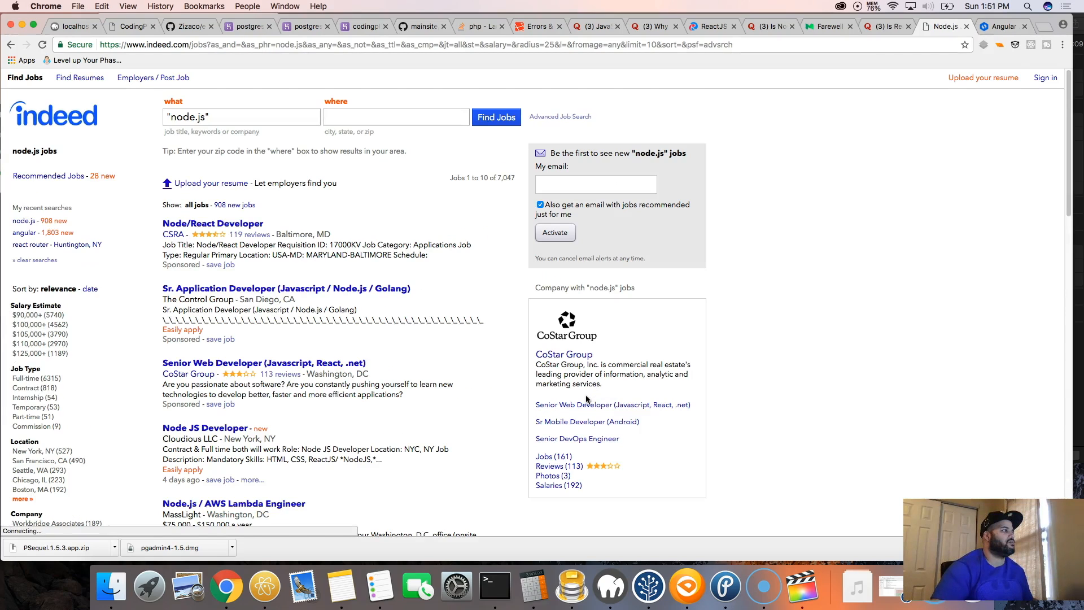
pyautogui.moveTo(543, 409)
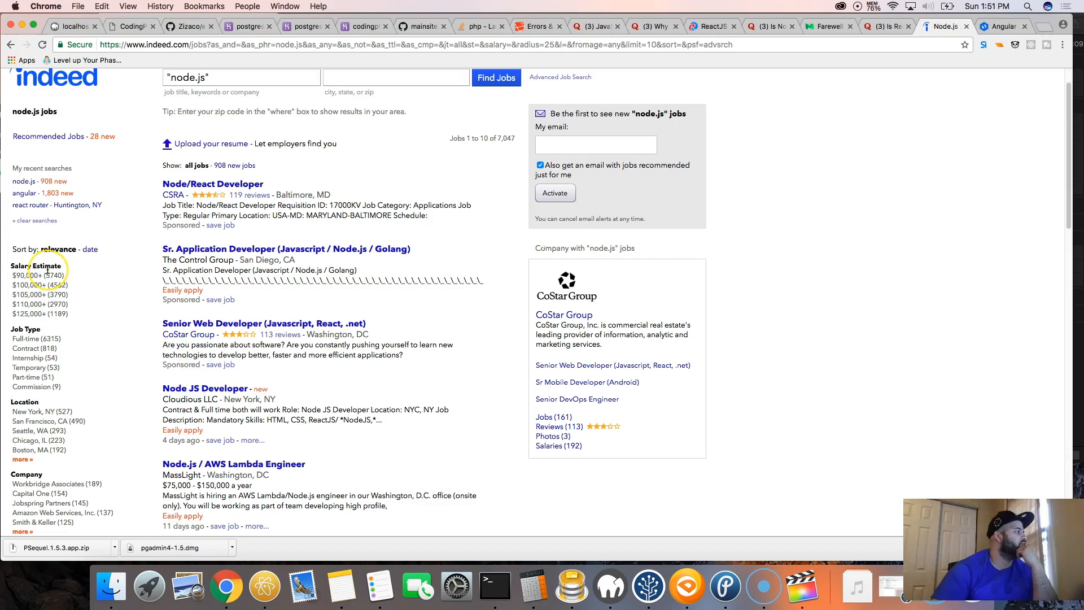
pyautogui.scroll(-3)
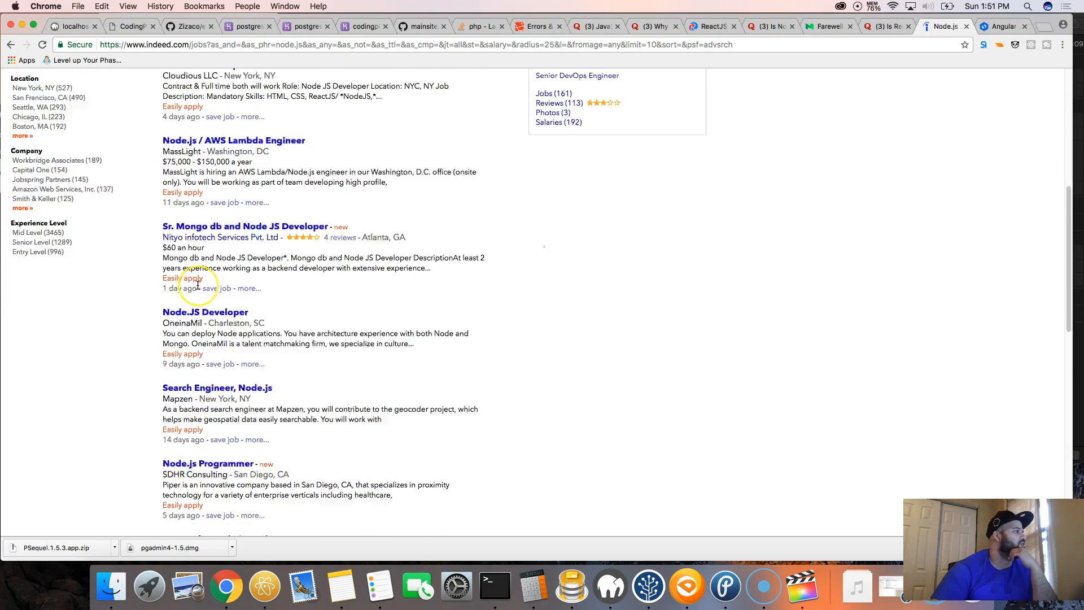
pyautogui.scroll(-3)
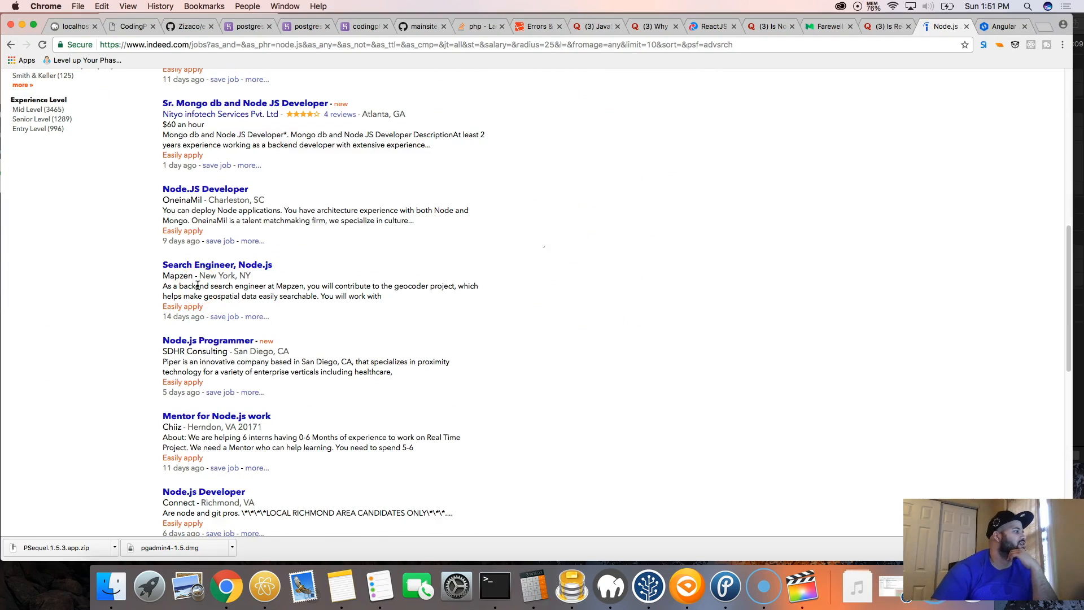
pyautogui.scroll(-3)
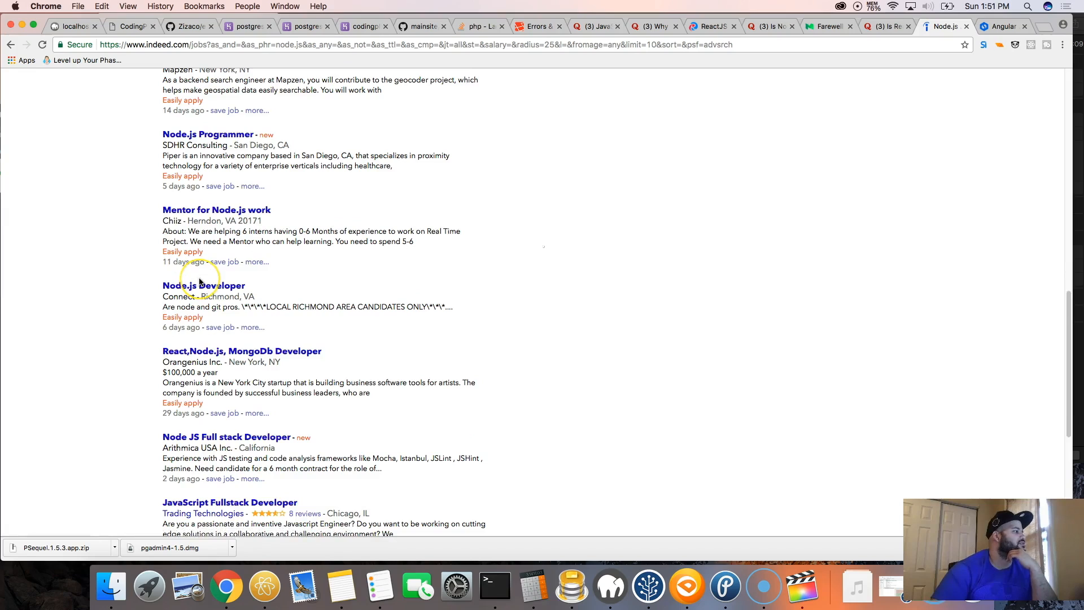
pyautogui.click(391, 449)
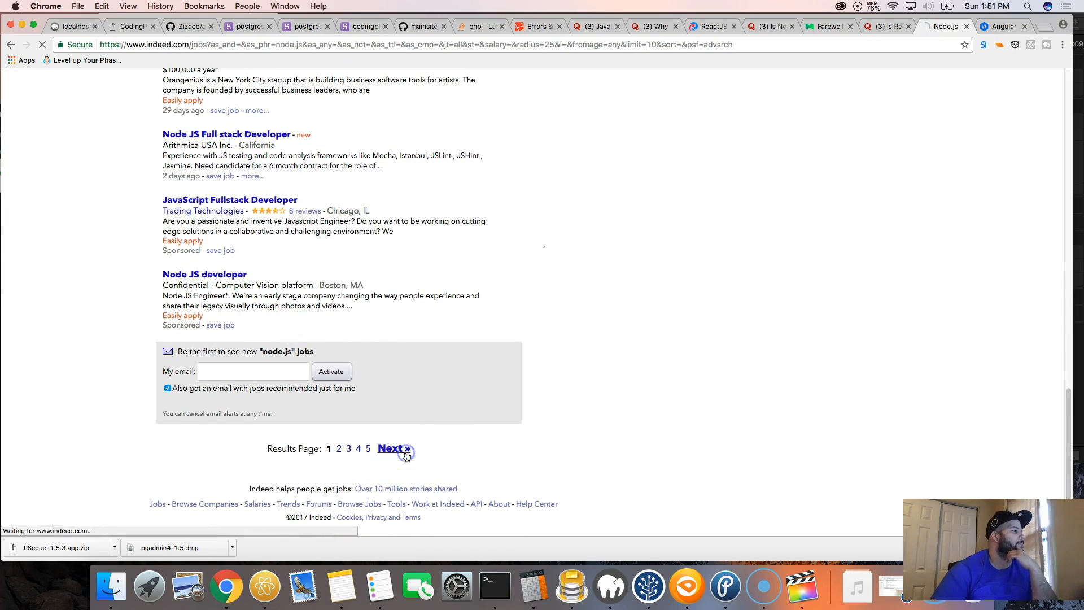
# Dismiss the 'Get email updates' popup and return to the Indeed homepage via the logo
pyautogui.click(392, 448)
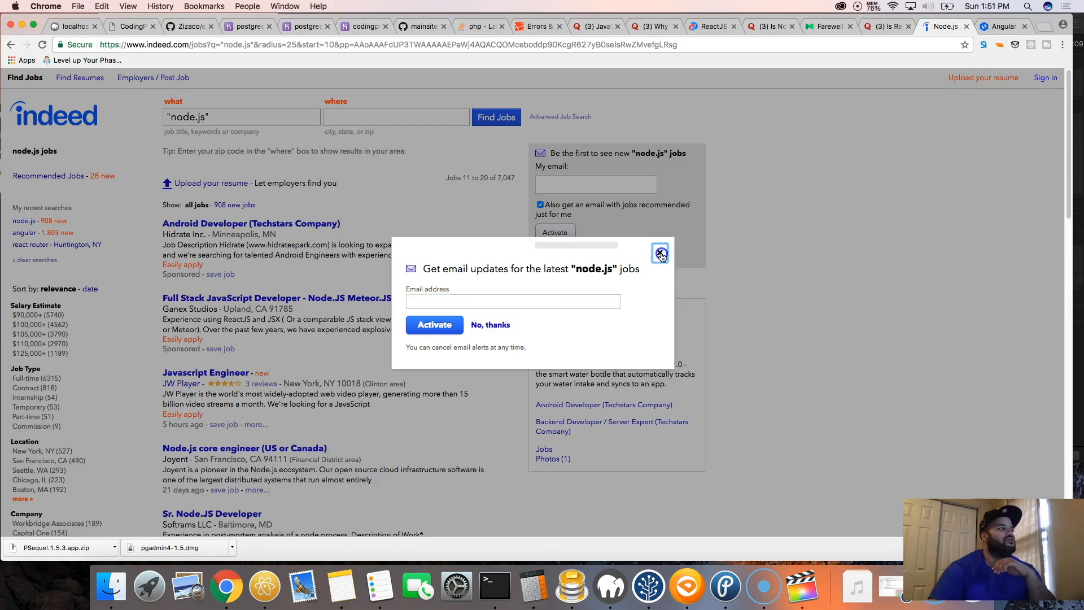
pyautogui.click(660, 252)
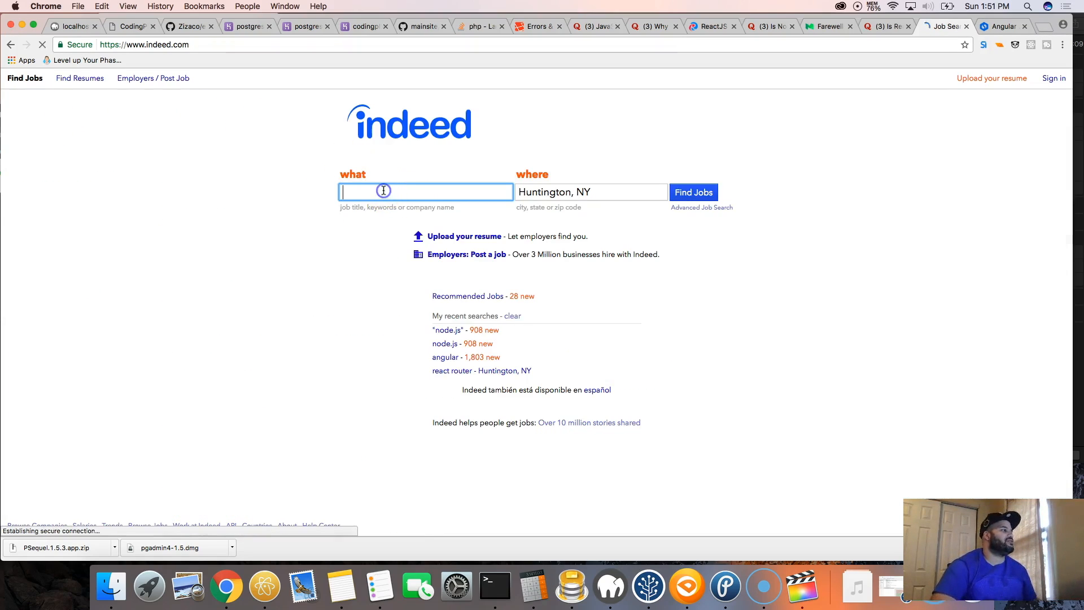
# Search 'node js' in Huntington, NY and review the first results page, including Secur1ty.com's Web Developer listing
pyautogui.write('node js')
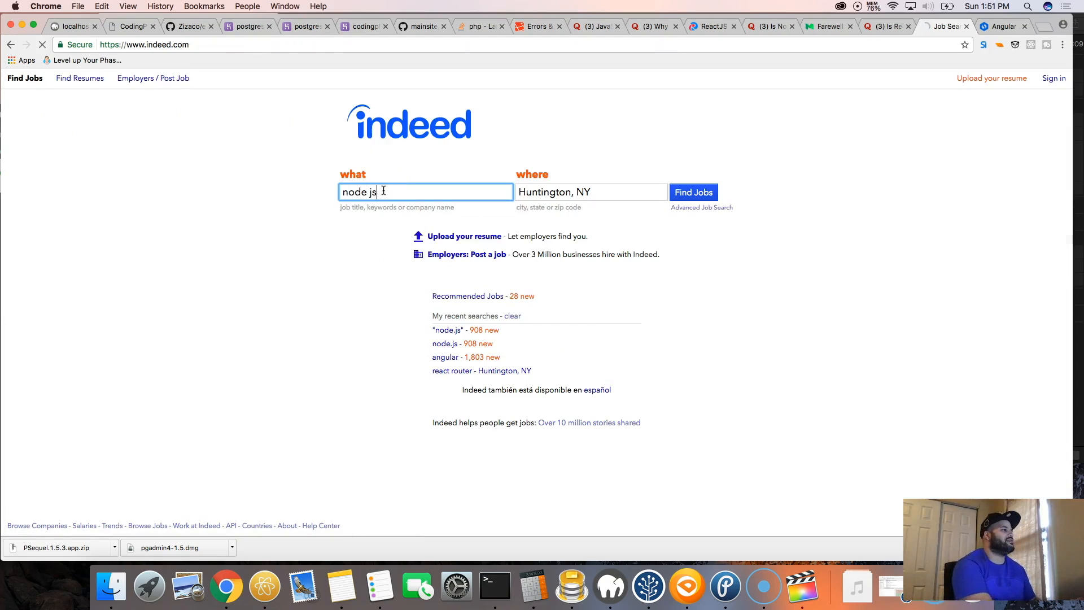
pyautogui.click(692, 192)
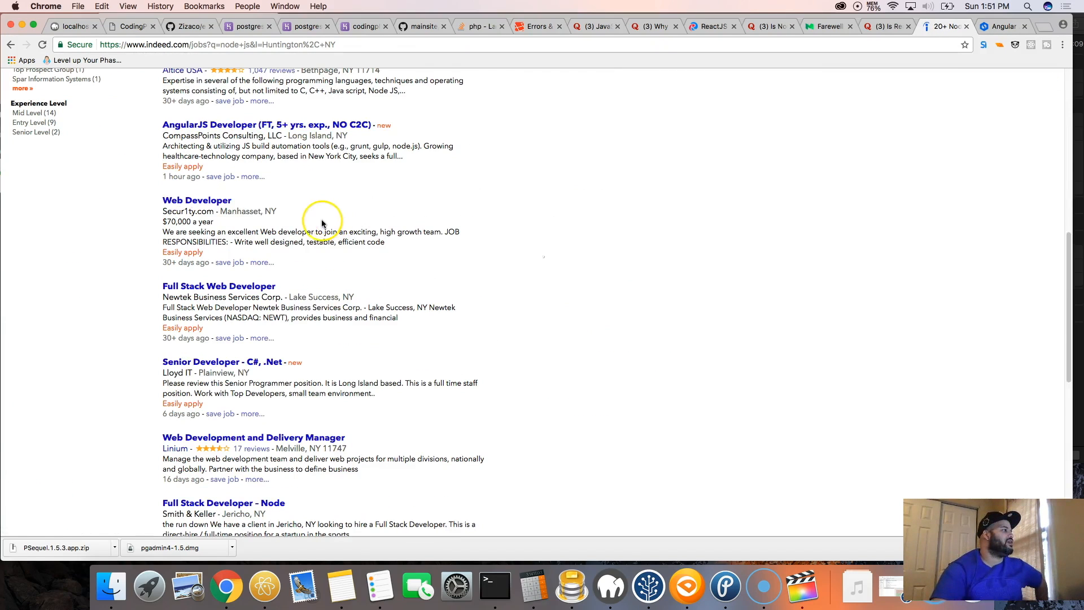
pyautogui.click(195, 200)
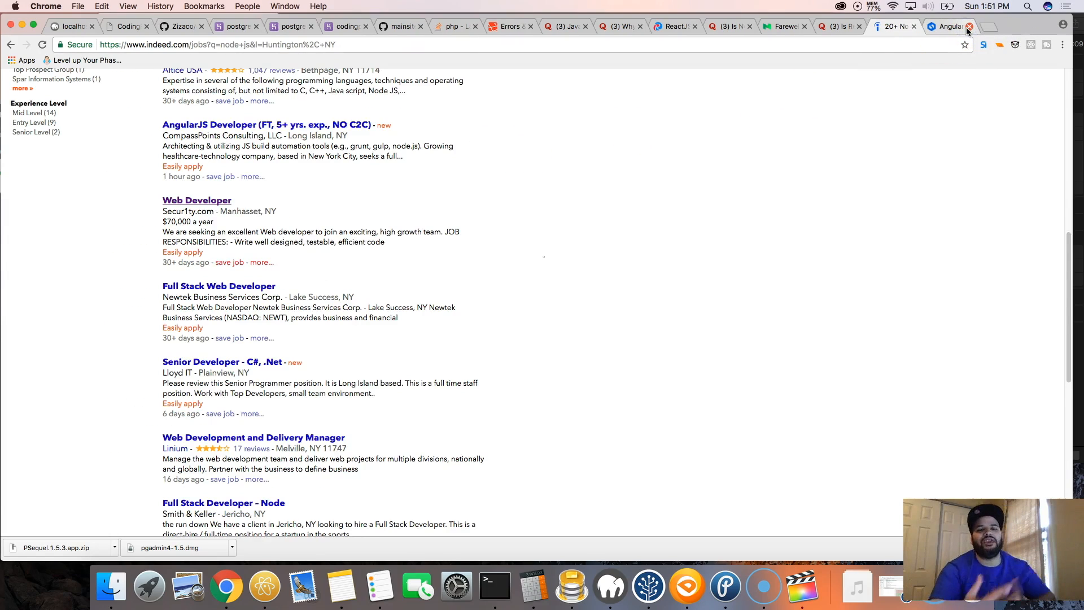
pyautogui.moveTo(969, 26)
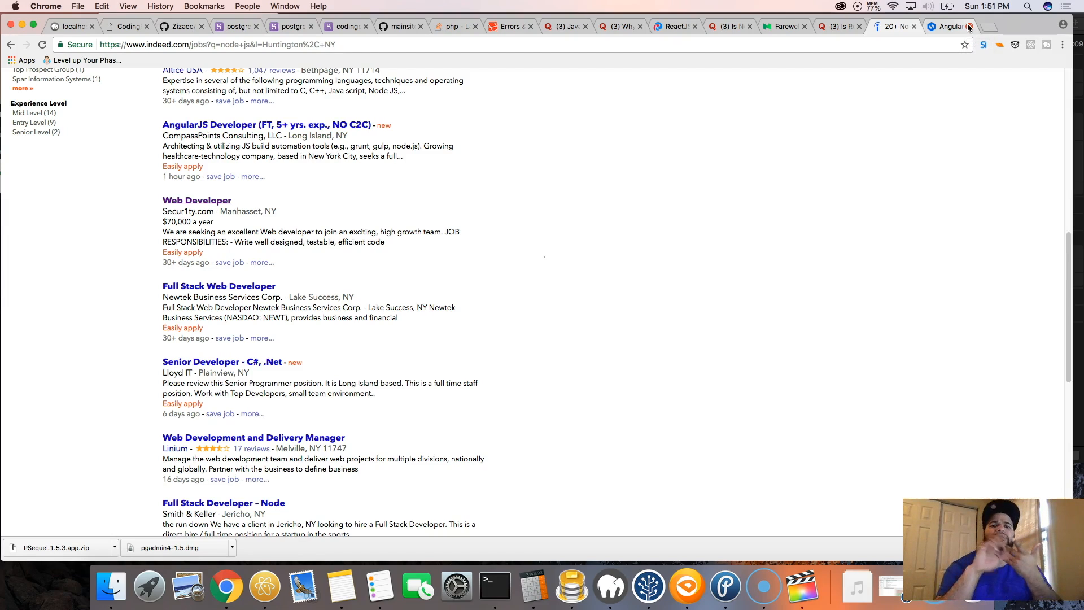
pyautogui.scroll(-3)
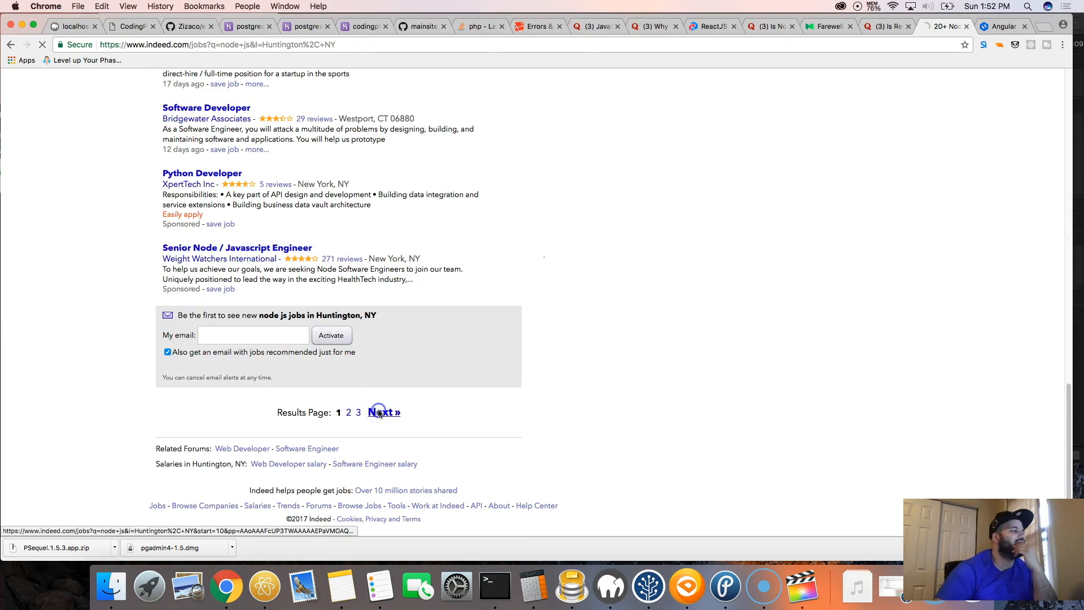
# Go to page 2 of the Huntington, NY node js results (jobs 11–20 of 28) and start reading it
pyautogui.click(383, 412)
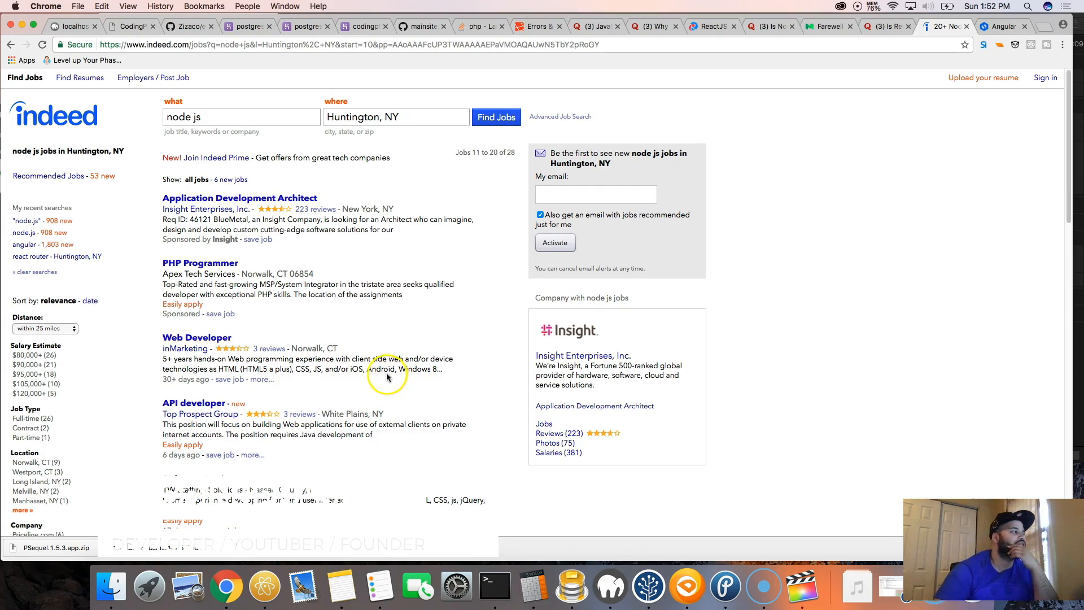
pyautogui.scroll(-3)
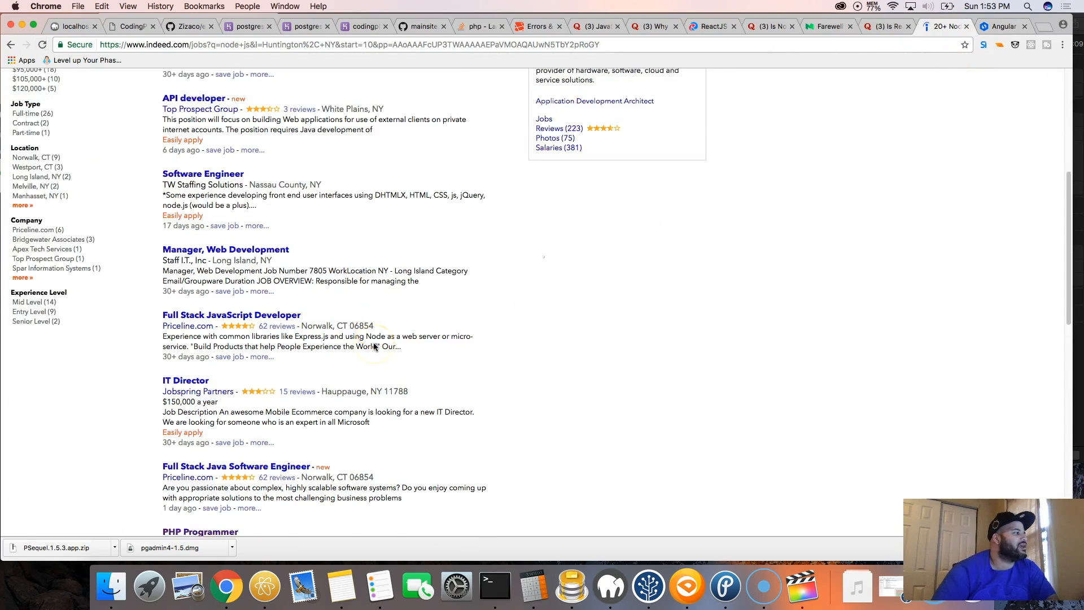
# Scroll page 2 of the results to its end, reaching the page 1–3 links
pyautogui.scroll(-3)
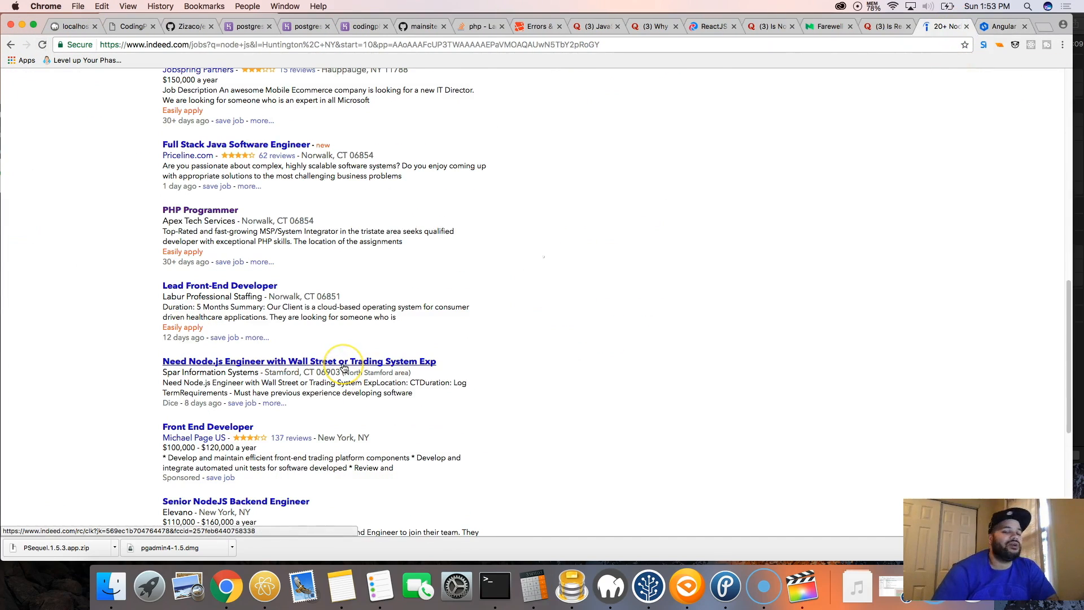
pyautogui.scroll(-3)
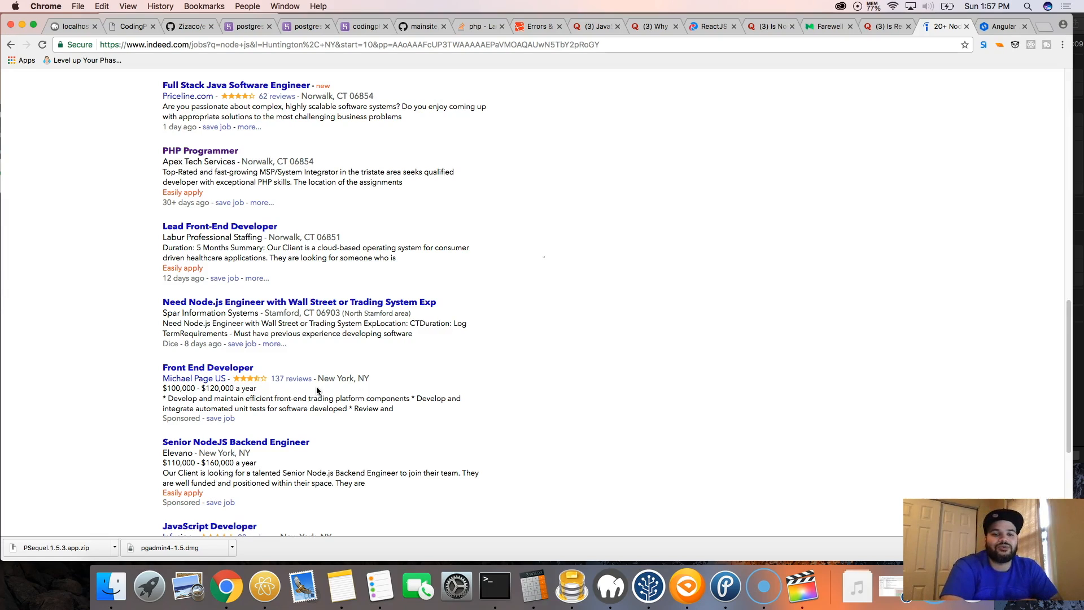
pyautogui.scroll(-3)
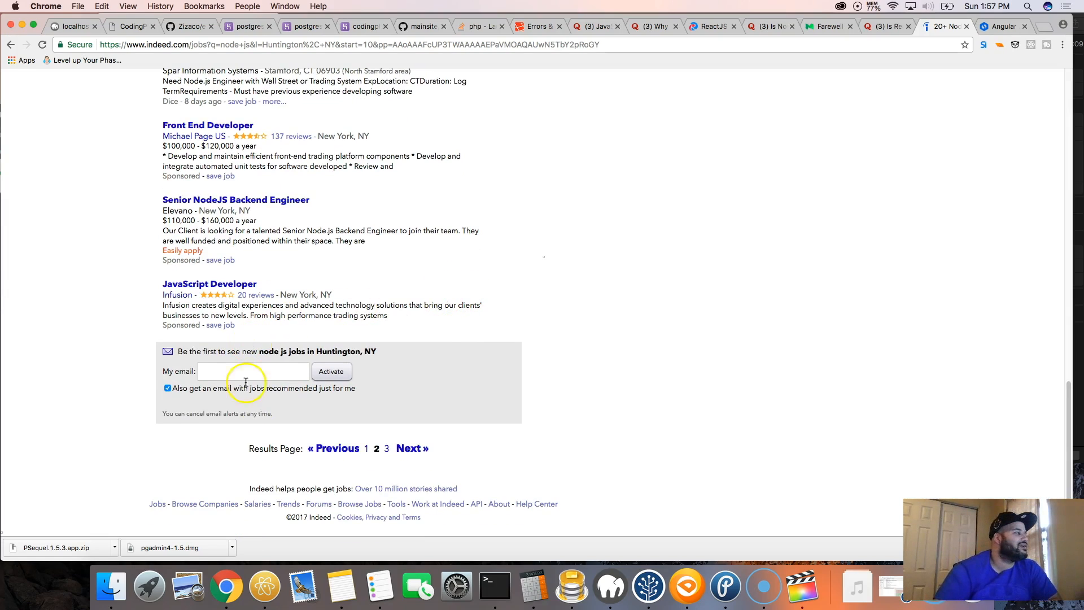
# Go to page 3 of the results (jobs 21–27 of 28) and scroll to the CompassPoints AngularJS Developer listing
pyautogui.click(408, 448)
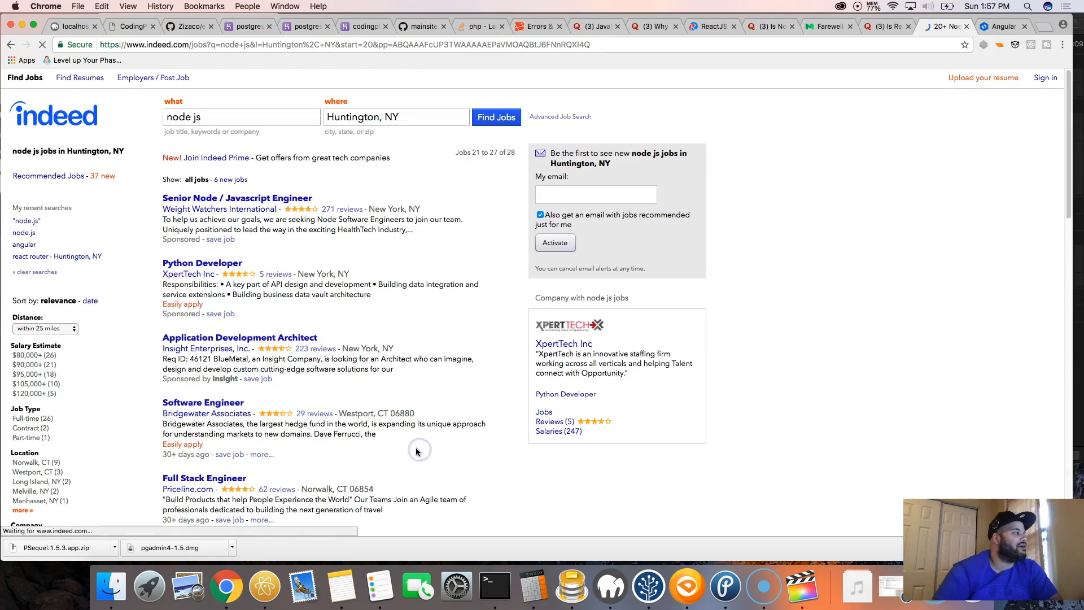
pyautogui.scroll(-3)
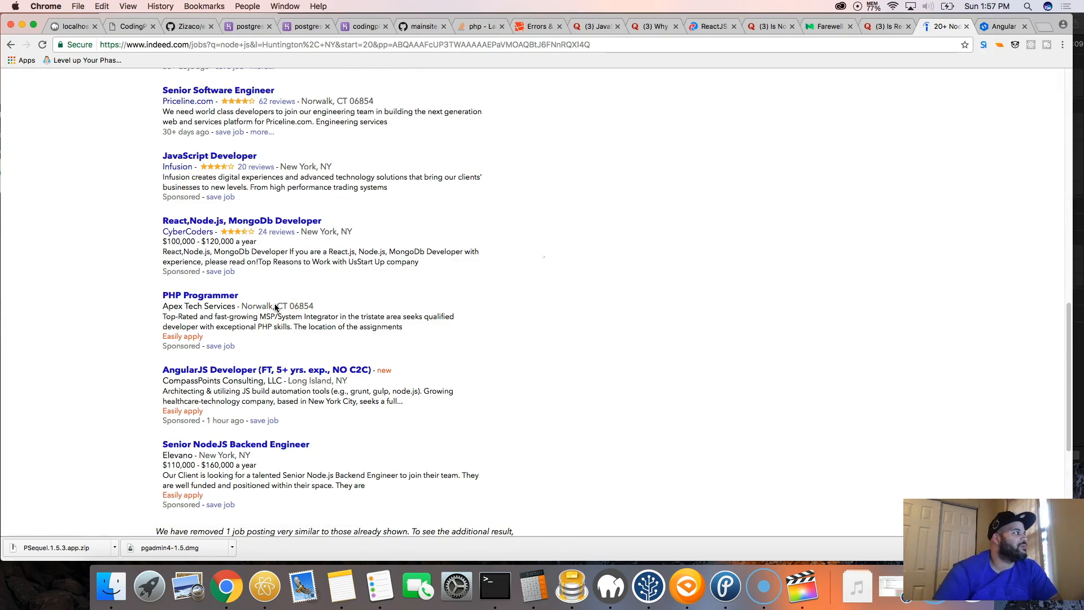
pyautogui.moveTo(218, 90)
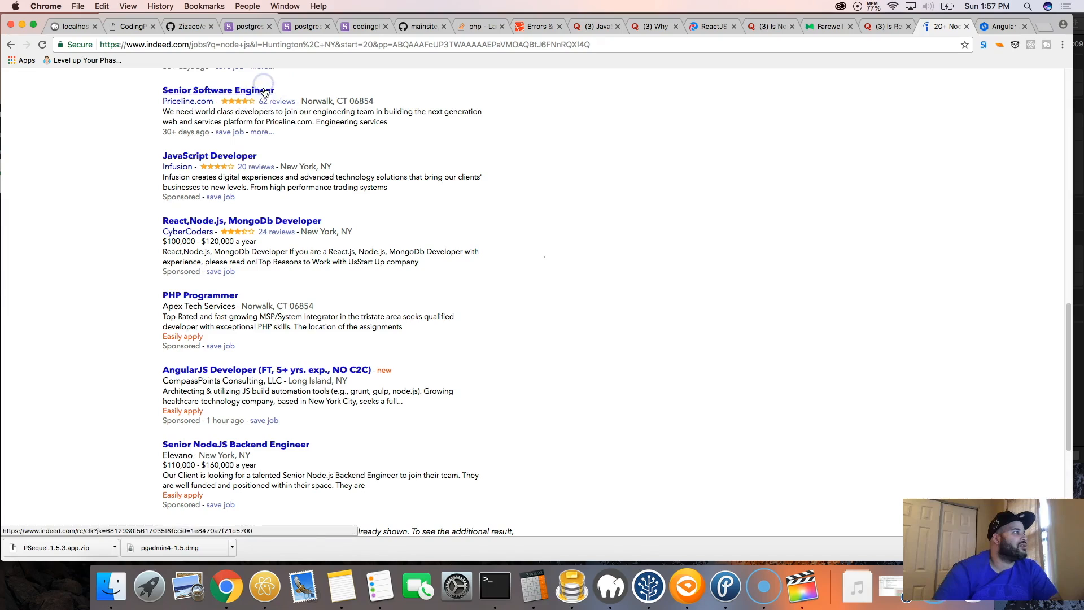
pyautogui.scroll(-3)
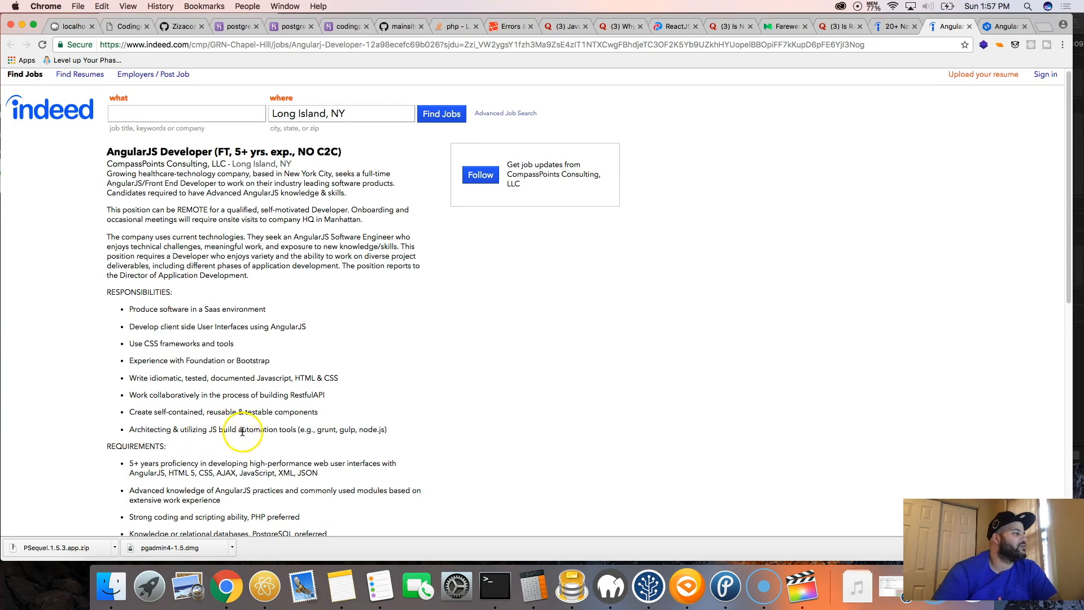
pyautogui.moveTo(356, 434)
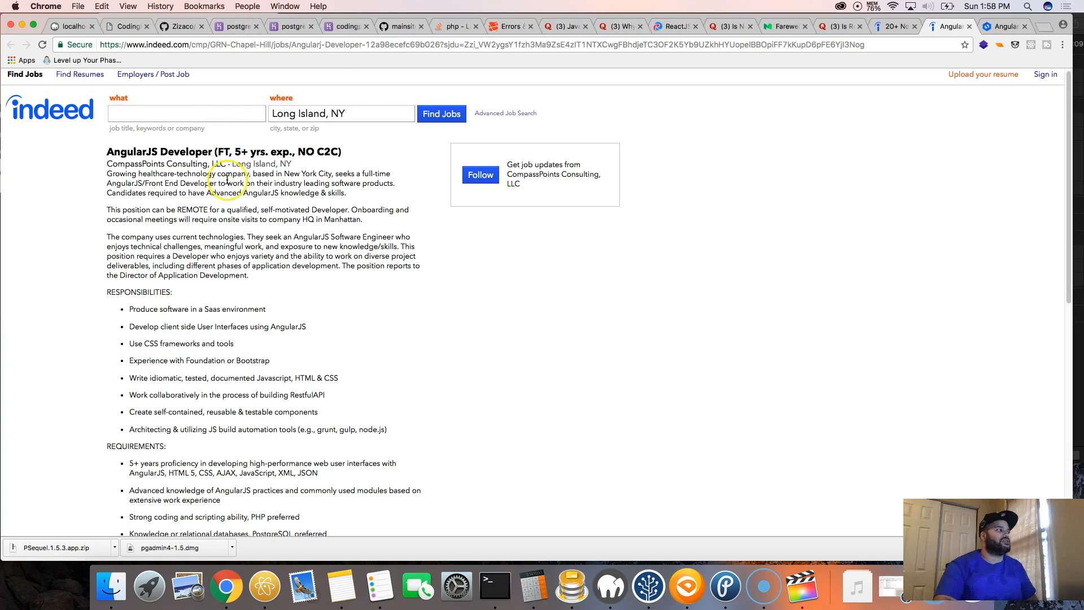
# Read the CompassPoints AngularJS Developer description down to its requirements listing node.js and PostgreSQL
pyautogui.scroll(-3)
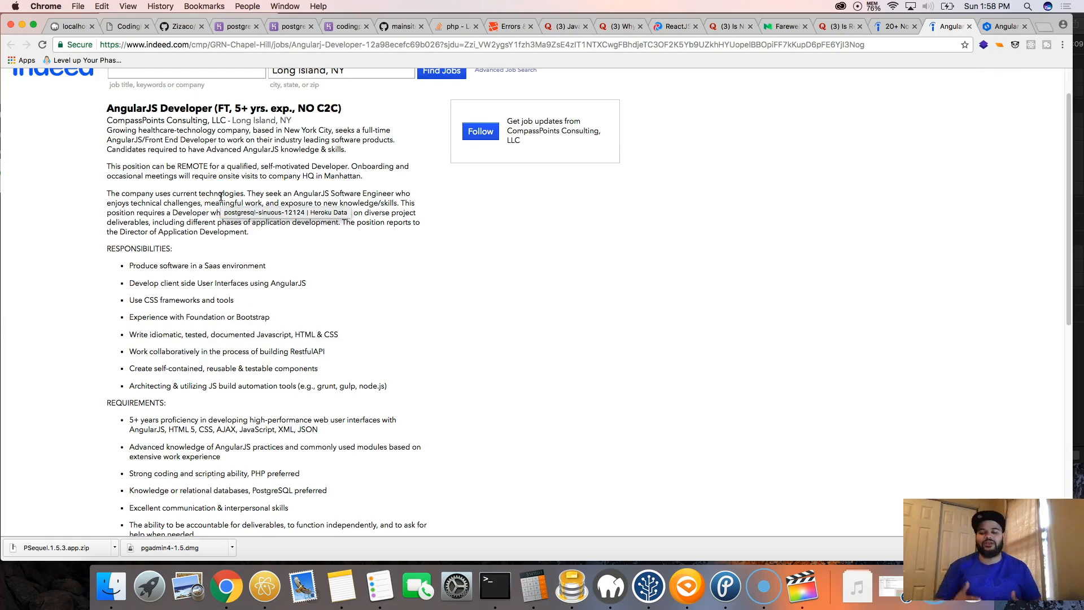